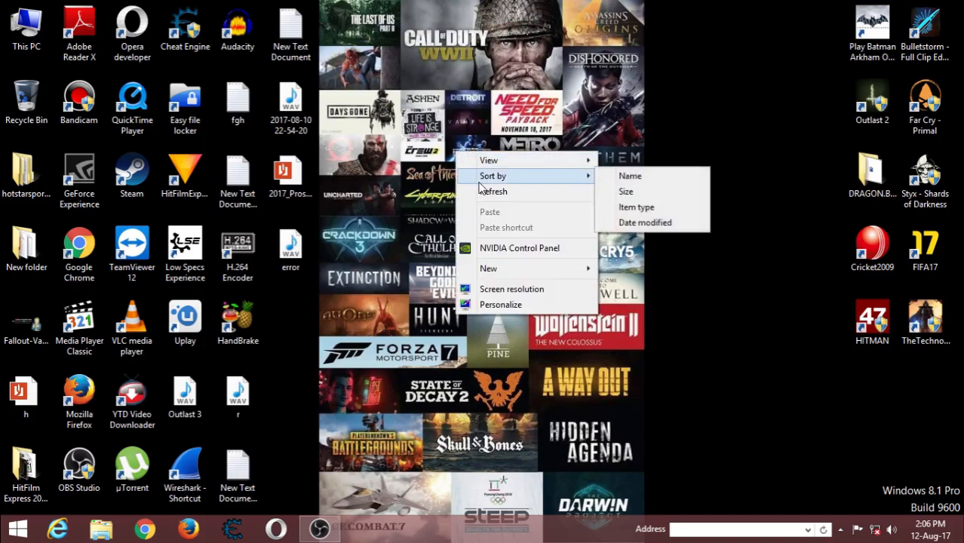
Step: Refresh the Windows desktop from its shortcut menu
click(493, 191)
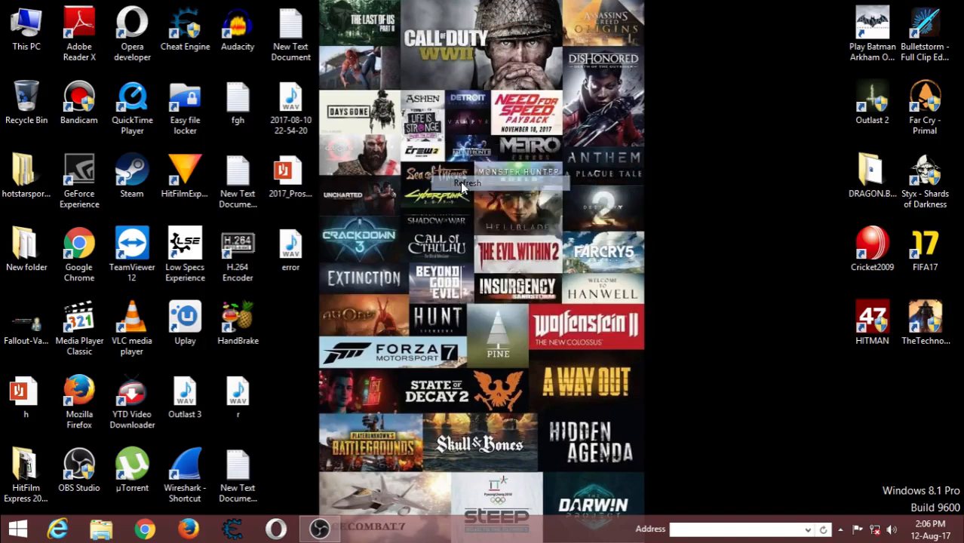
right_click(462, 183)
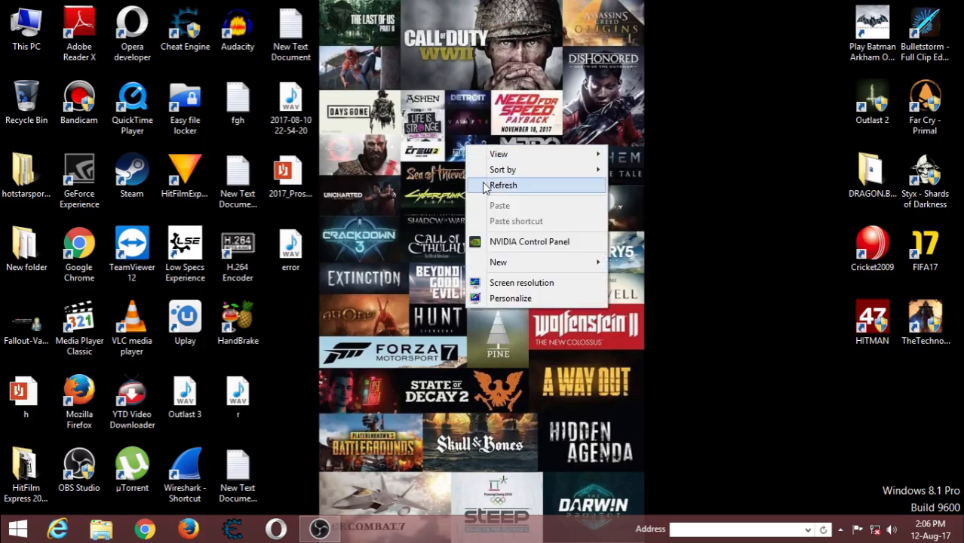
click(503, 186)
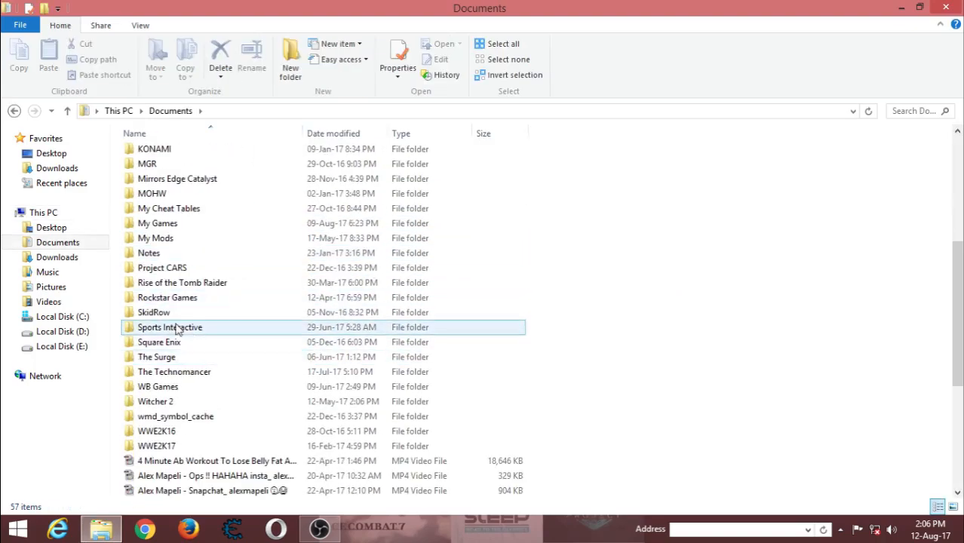
Step: Navigate My Games > Watch_Dogs 2 and open WD2_GamerProfile in Notepad
double_click(157, 223)
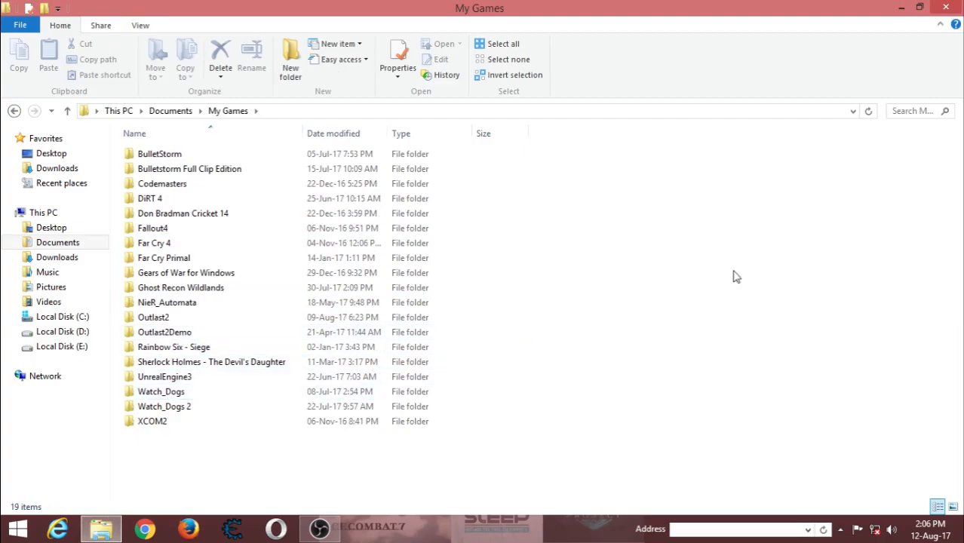
click(164, 406)
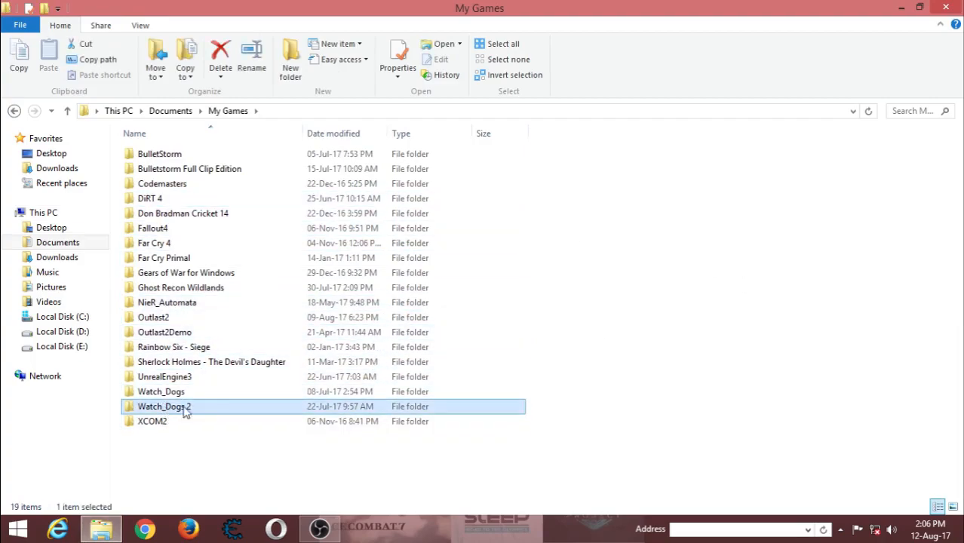
double_click(165, 407)
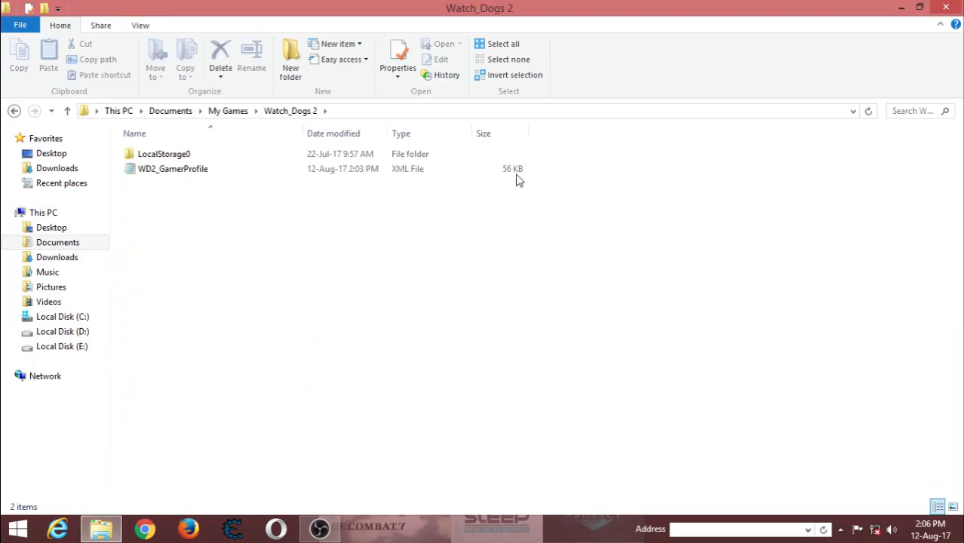
click(173, 169)
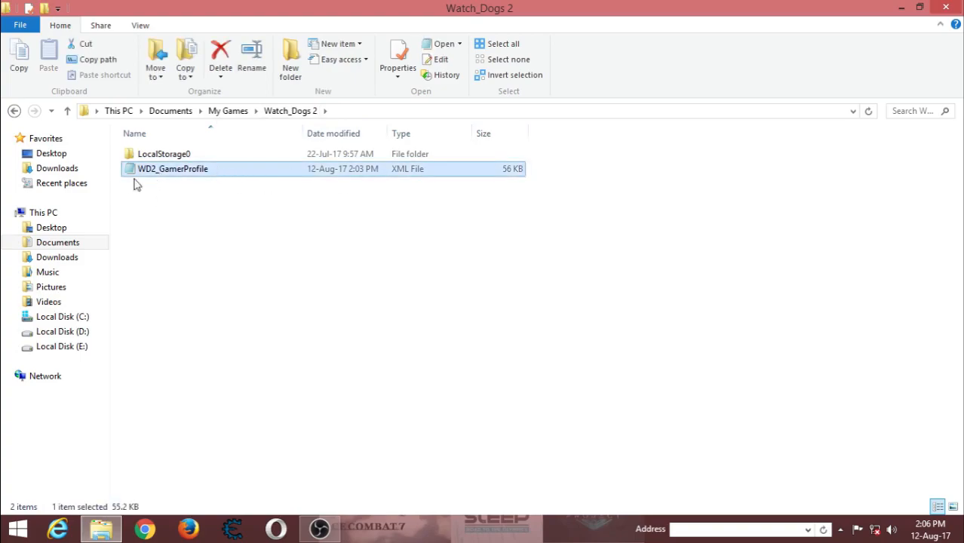
mouse_move(160, 176)
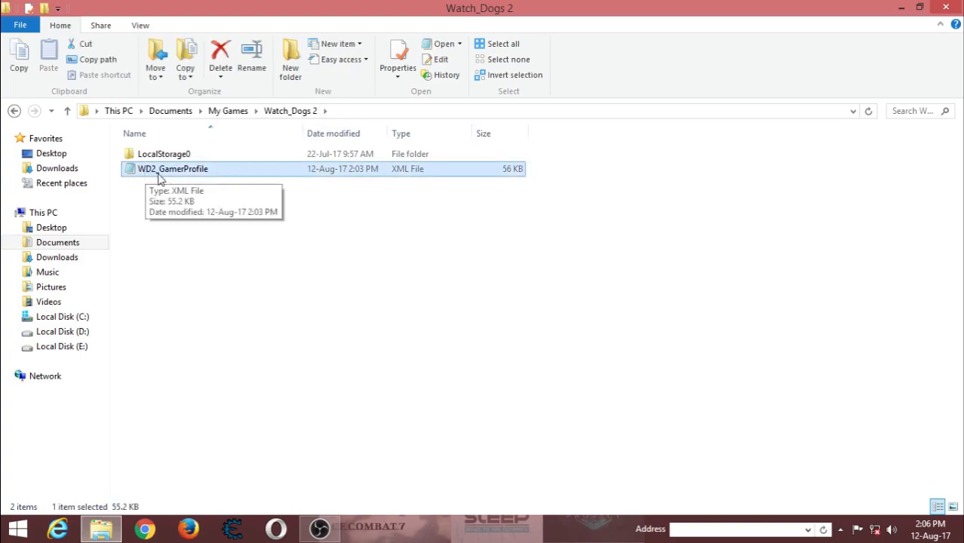
mouse_move(332, 185)
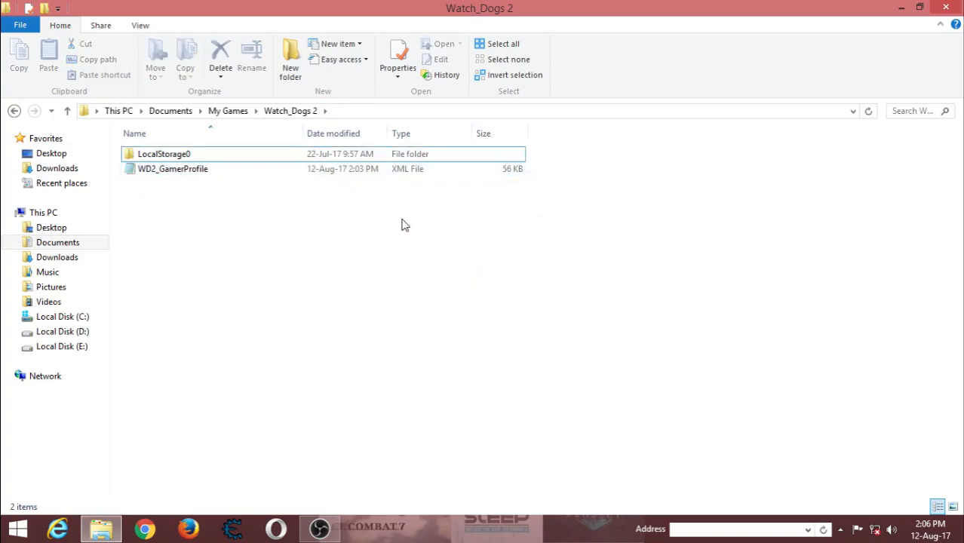
double_click(173, 169)
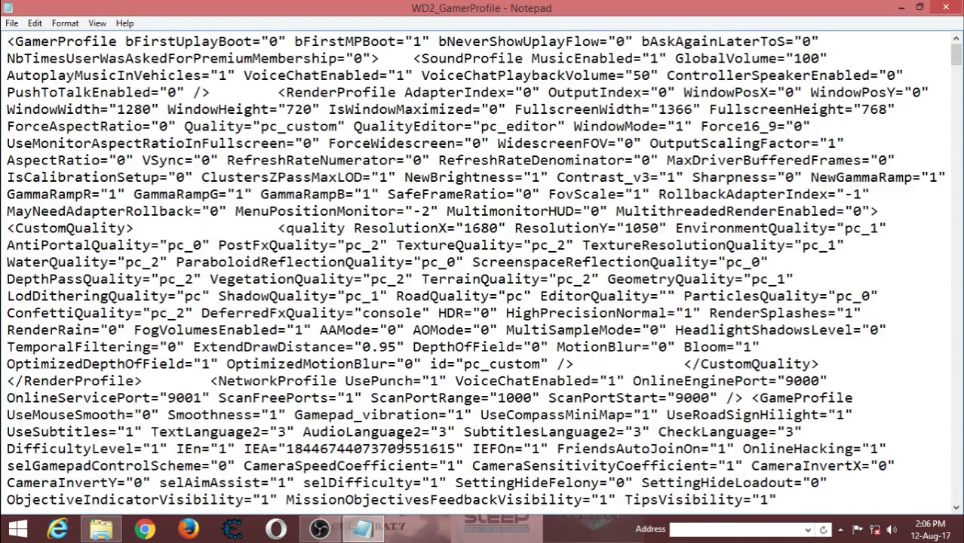
Step: Scroll the profile text and show Notepad's Edit commands
scroll(down, 3)
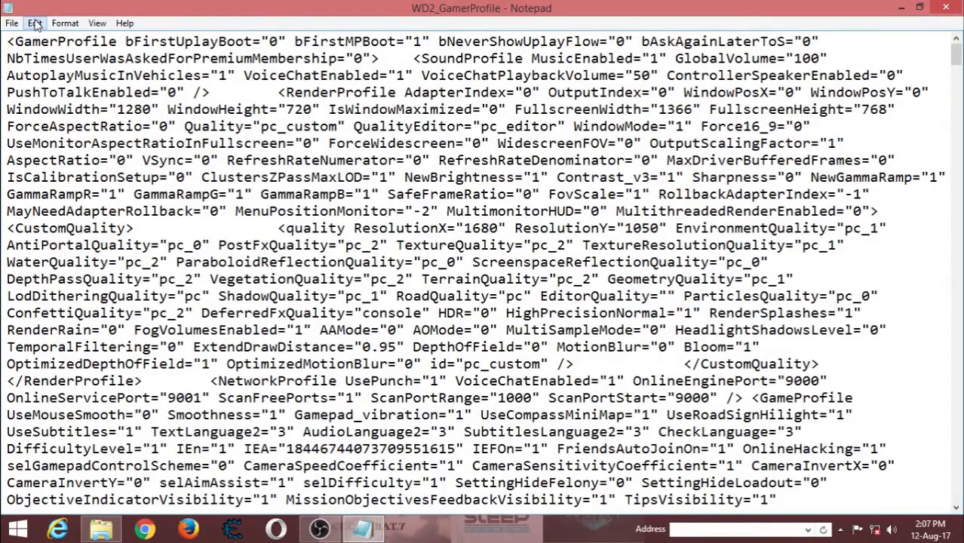
click(35, 23)
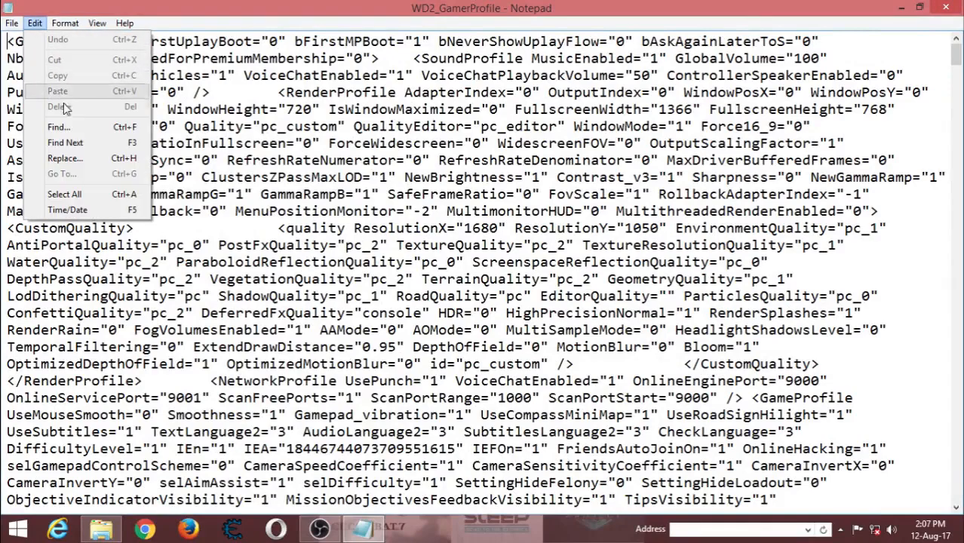
Step: Search the profile text for 'hdr' and jump to the HDR setting
click(58, 126)
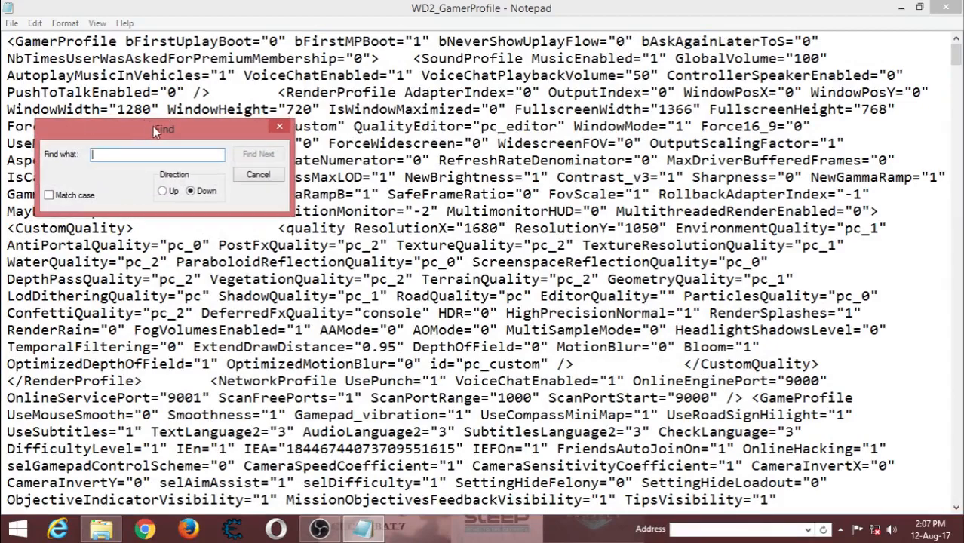
drag(164, 129, 518, 150)
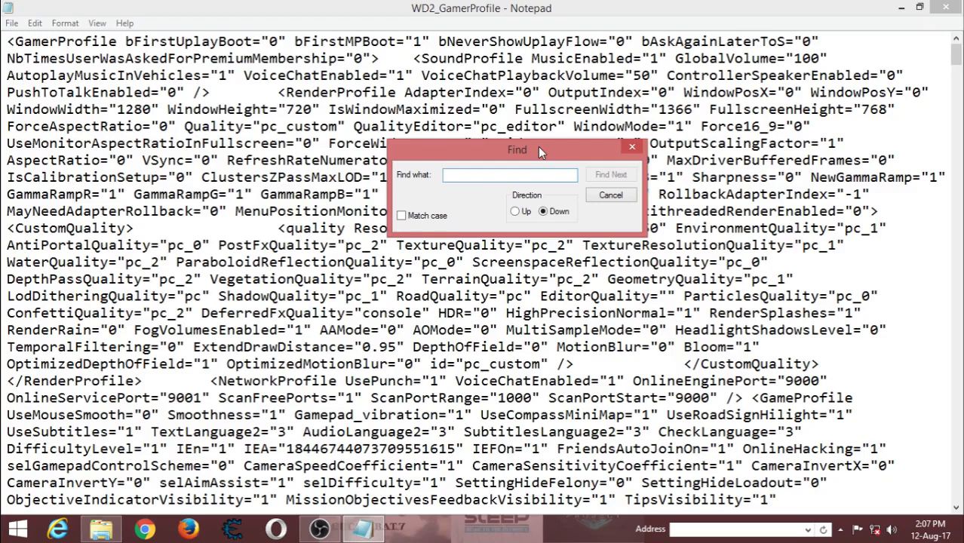
text(hdr)
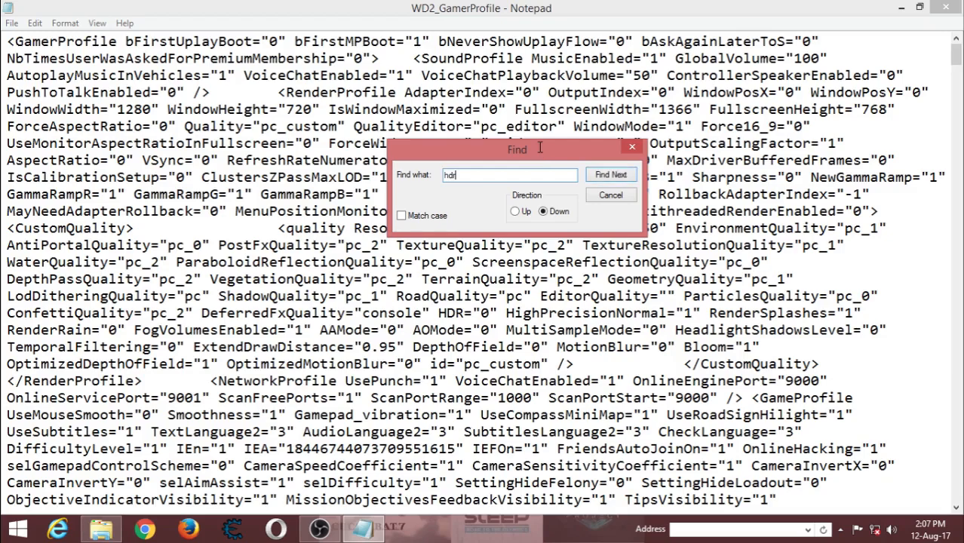
click(611, 174)
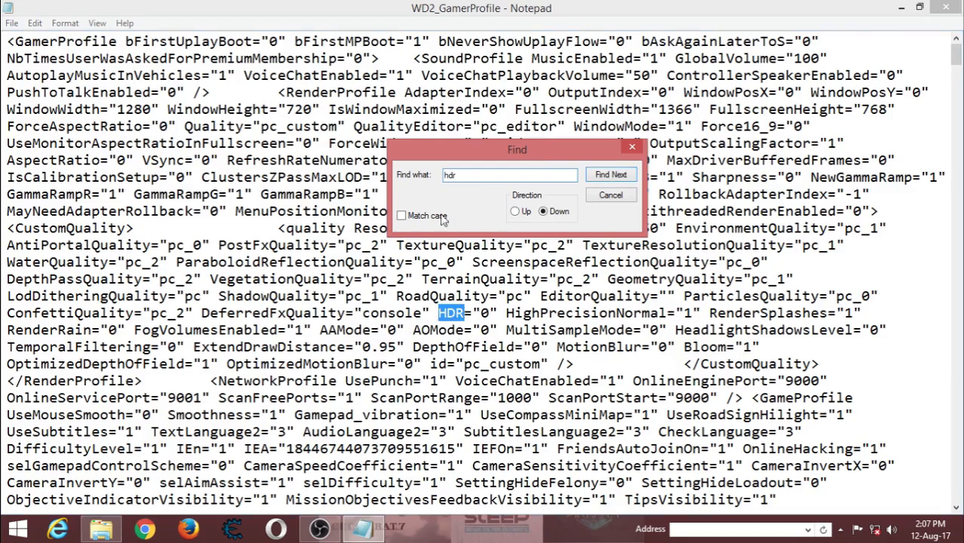
Step: Replace the HDR value 0 with 1, keeping the Find box out of the way
drag(517, 150, 377, 30)
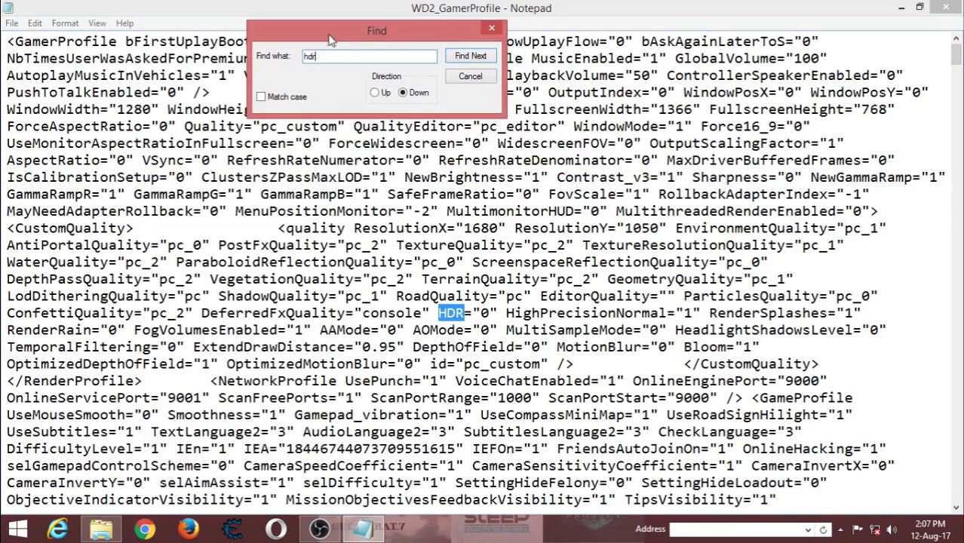
click(470, 56)
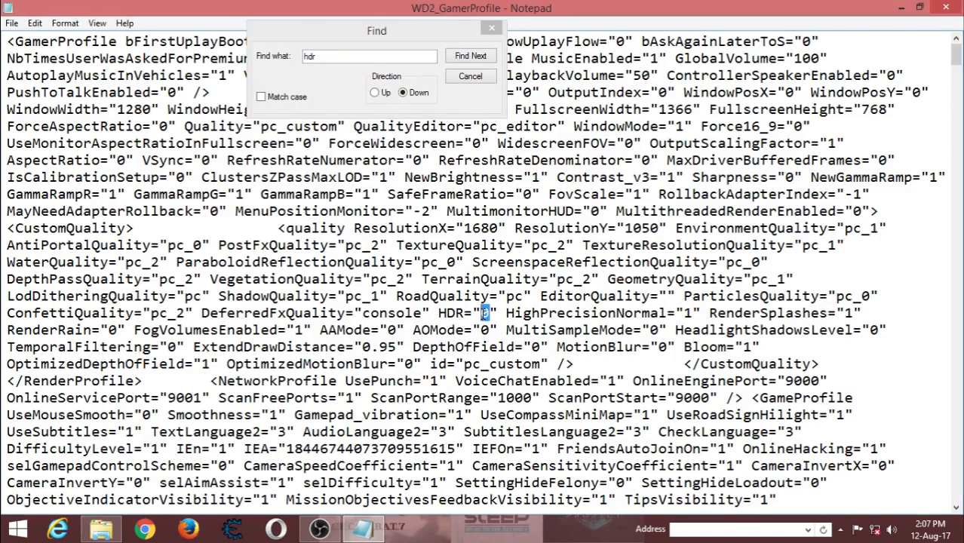
text(1)
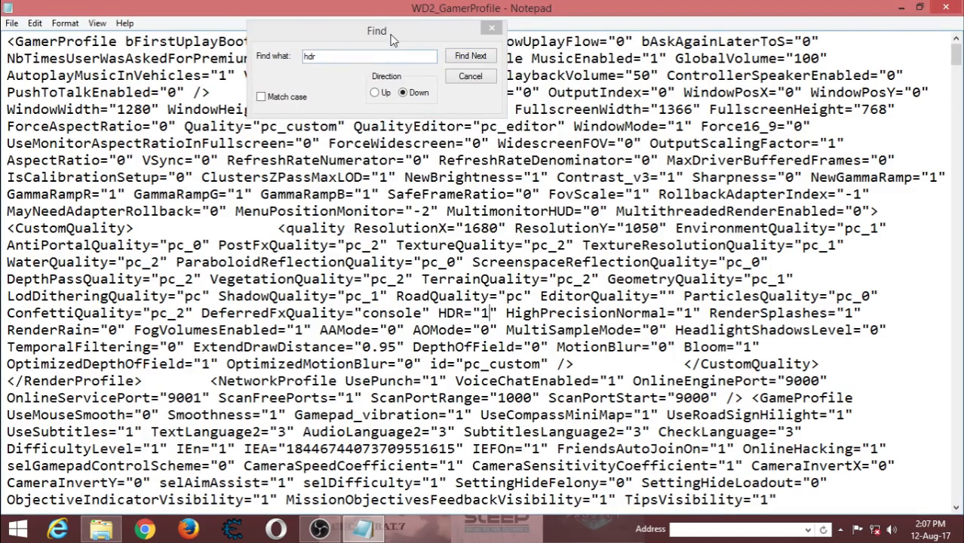
drag(377, 31, 439, 72)
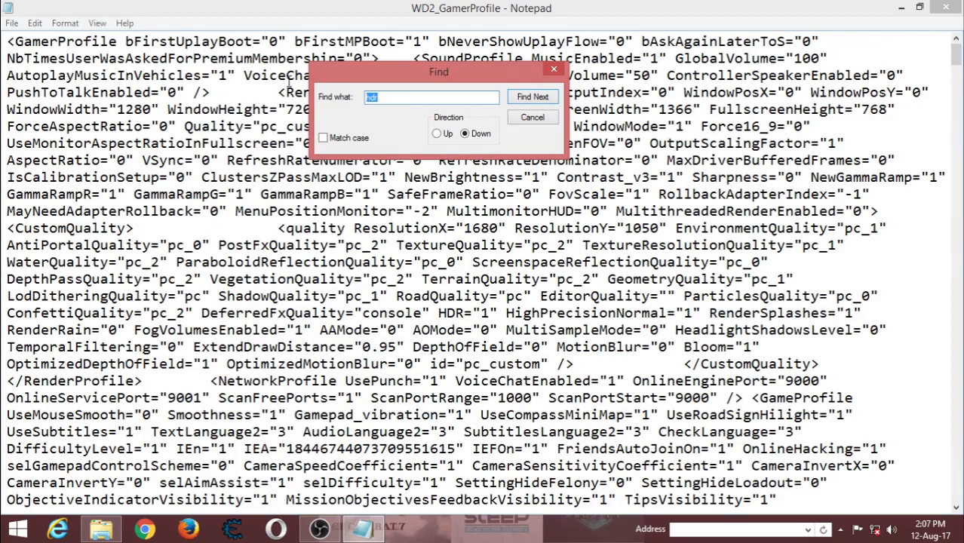
Step: Search for 'distance', correcting the mistyped term after a not-found message
text(disc)
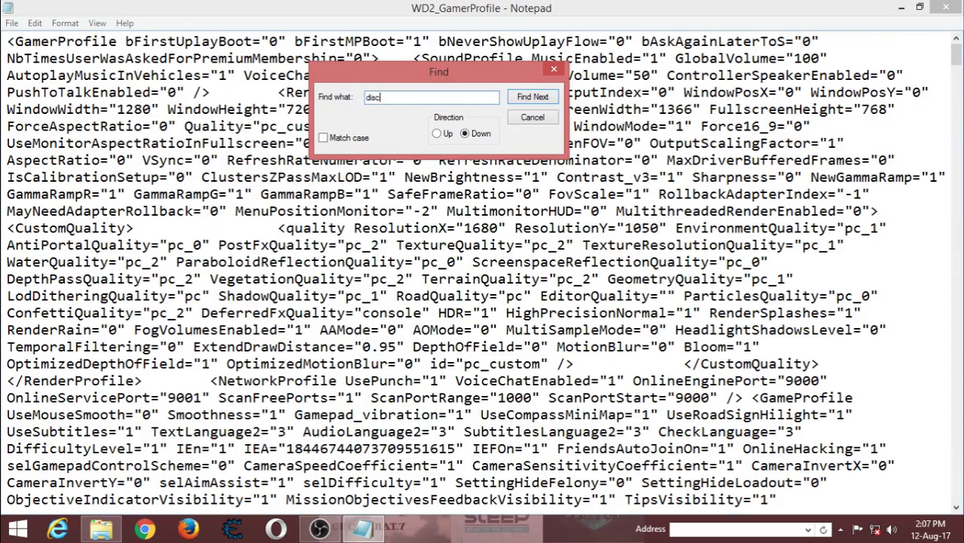
click(532, 97)
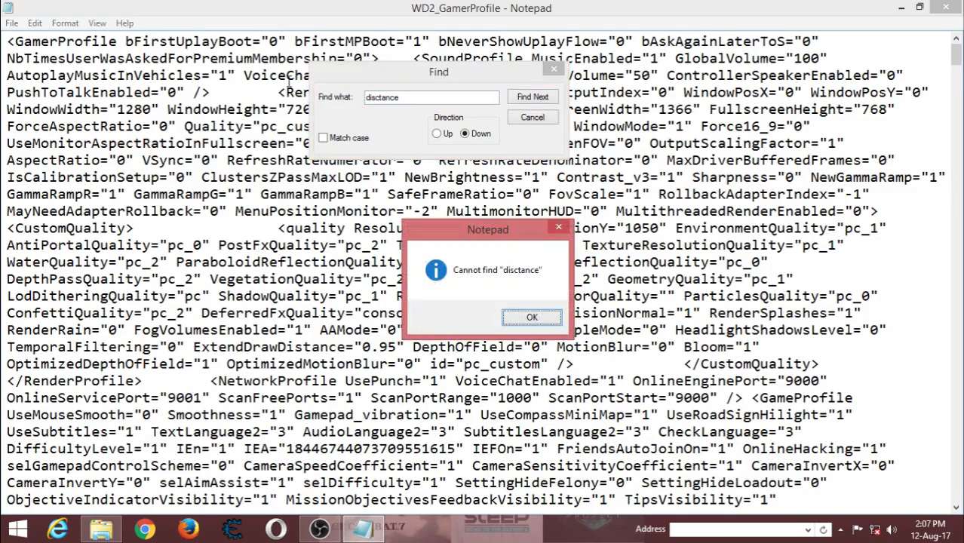
click(531, 317)
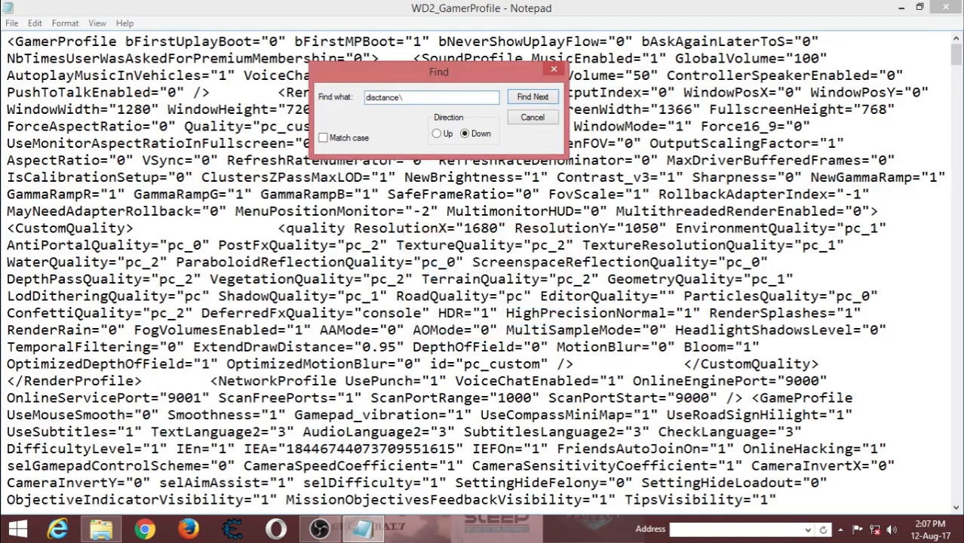
key(BackSpace)
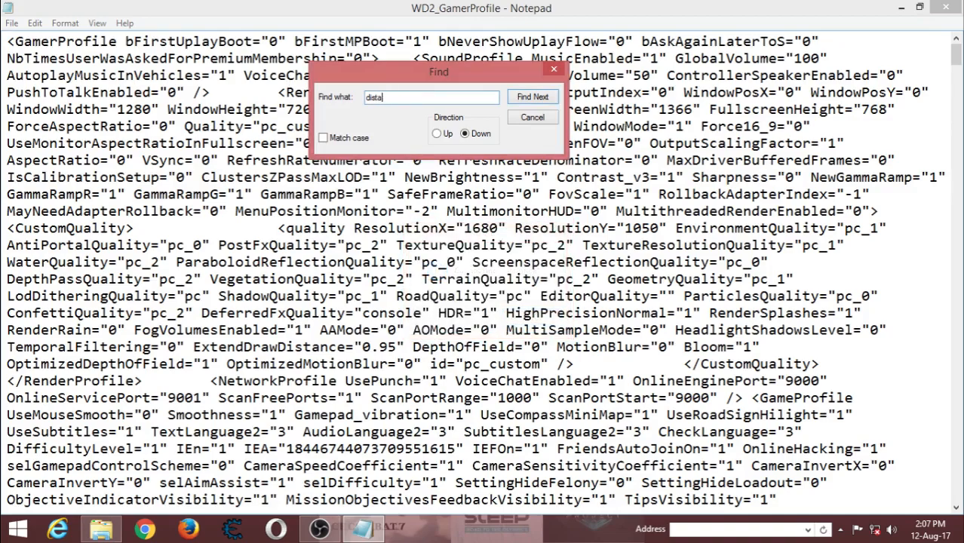
text(nce)
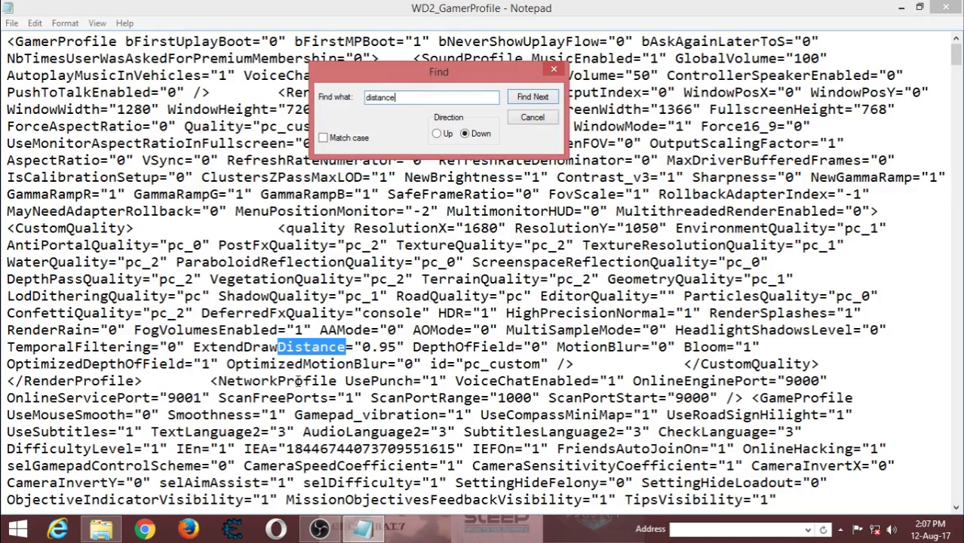
click(532, 97)
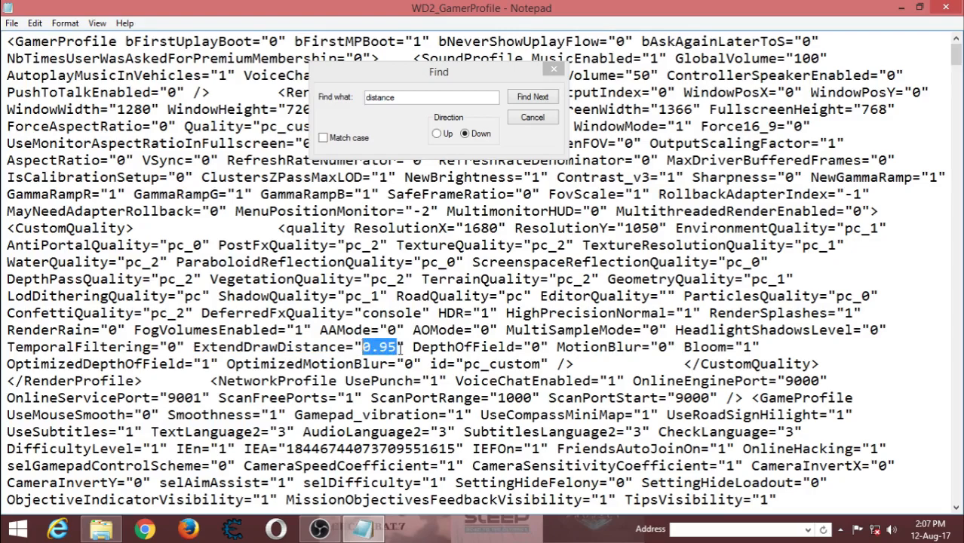
Step: Set ExtendDrawDistance from 0.95 to 2 and close the Find box
text(2)
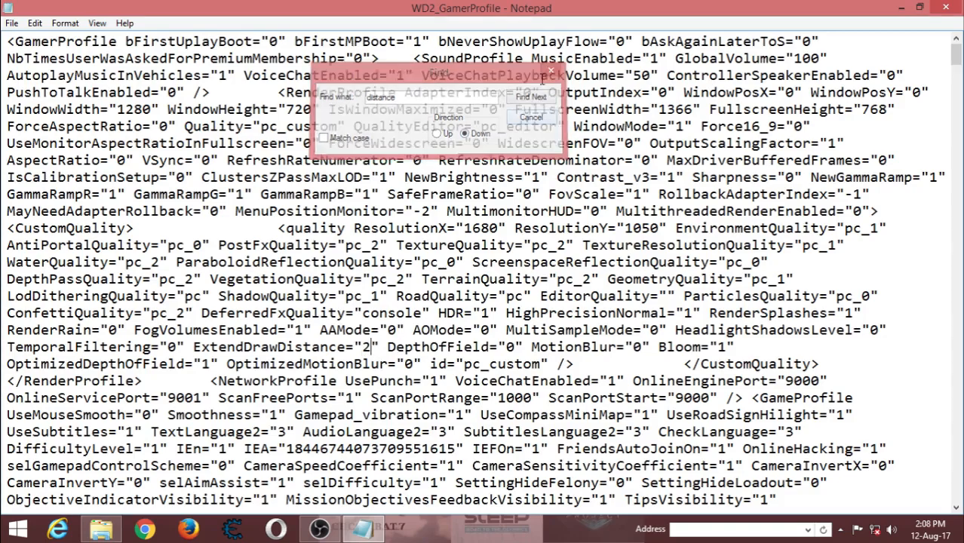
click(532, 118)
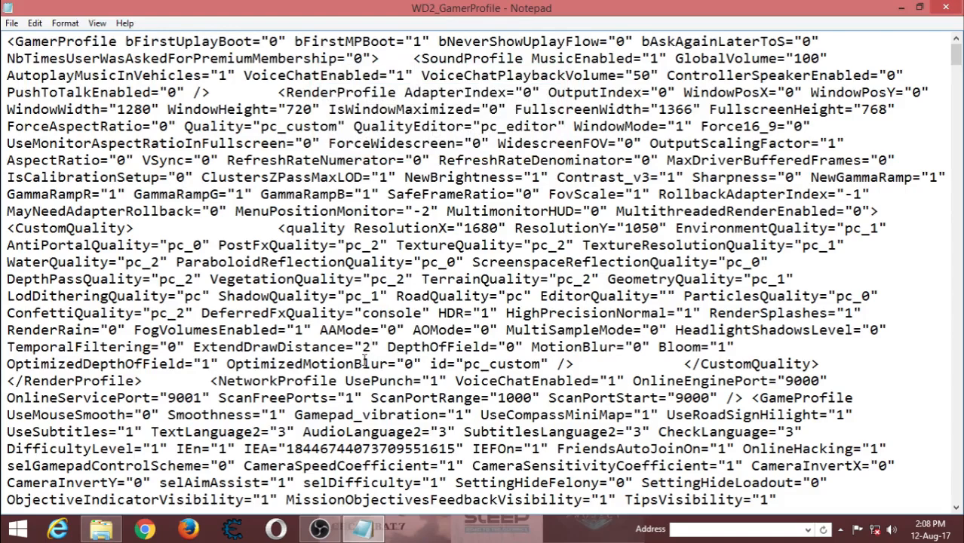
Step: Close Notepad and save the changes to WD2_GamerProfile.xml
double_click(464, 312)
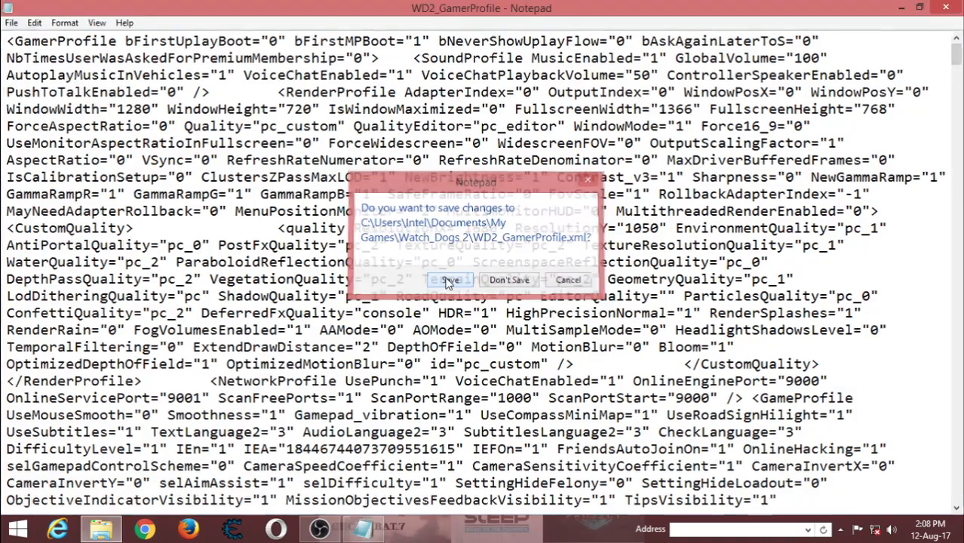
click(449, 280)
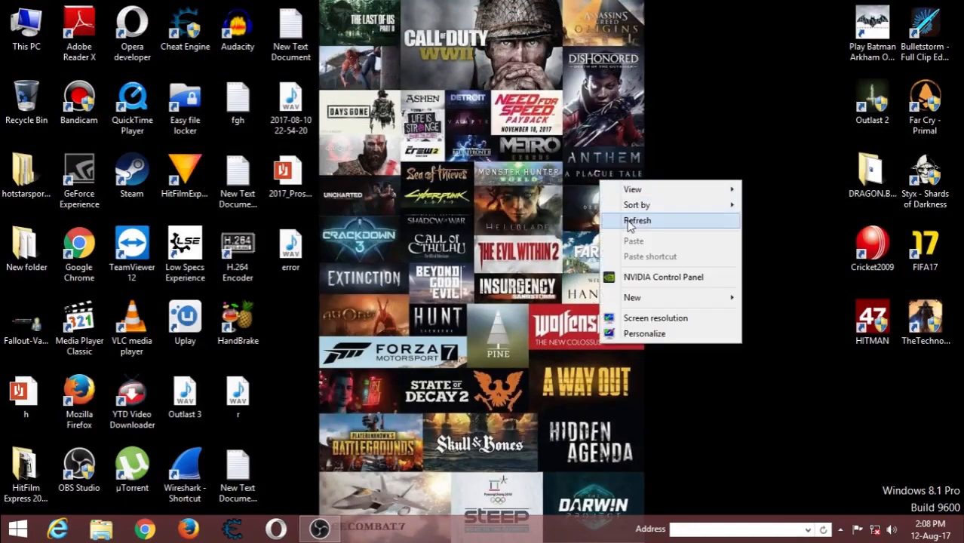
click(637, 220)
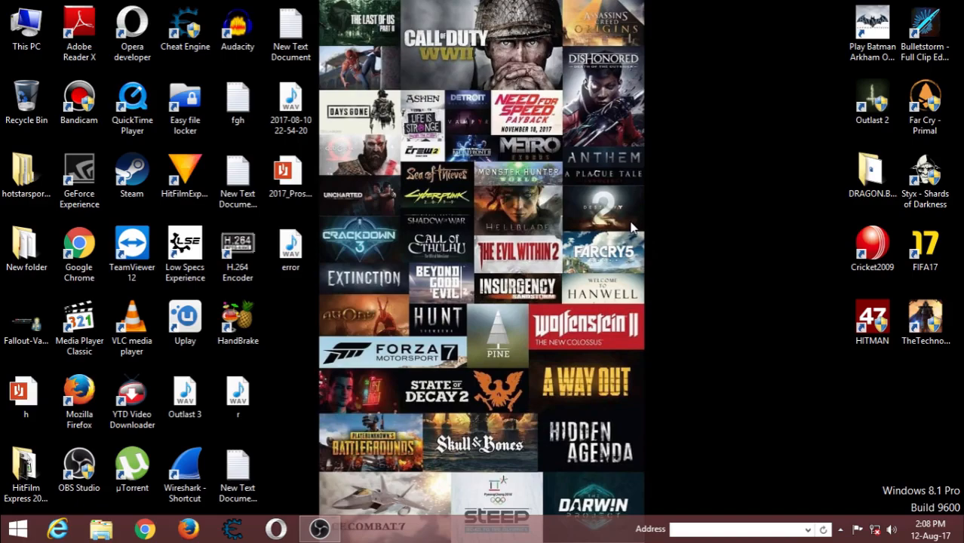
mouse_move(478, 177)
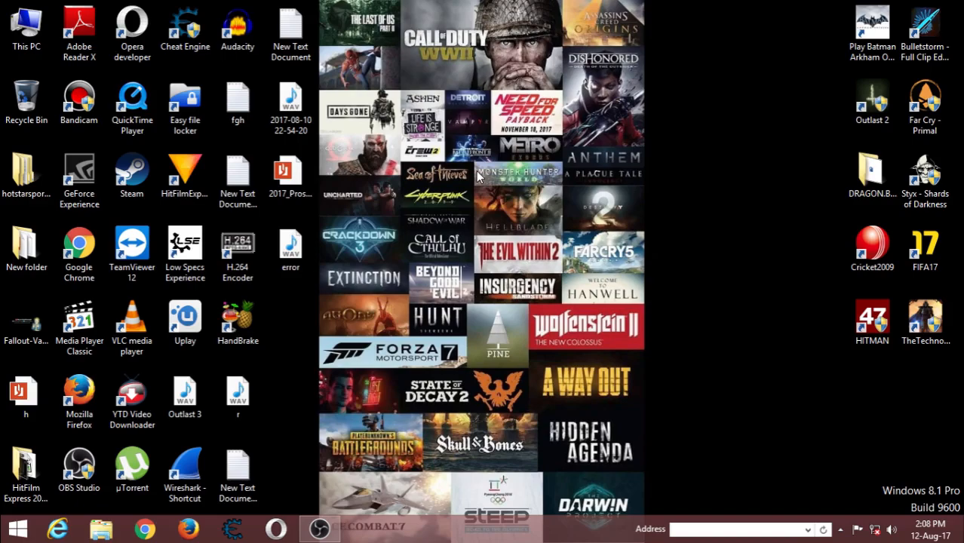